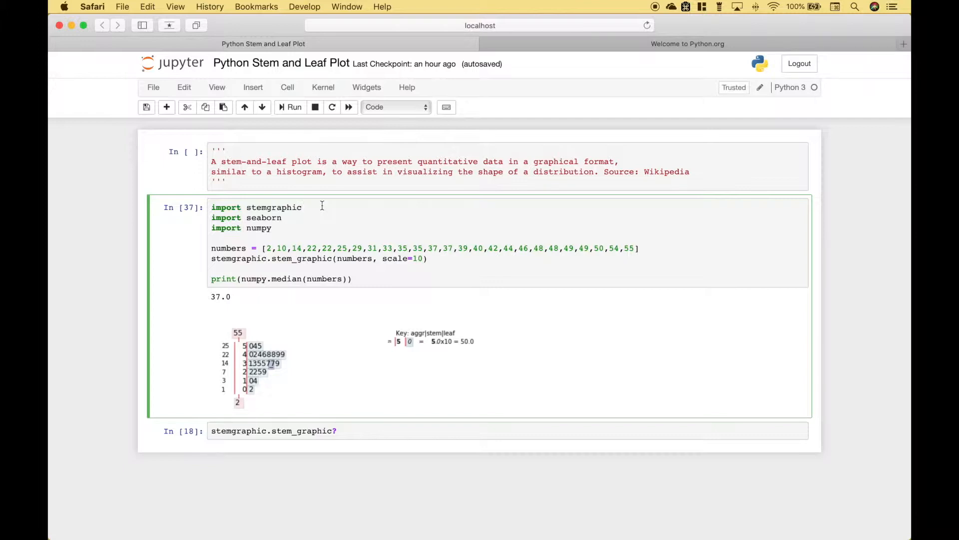
- From python.org, reach PyPI and search for 'stemgraphic' to open its 0.8.2 project page
{"action": "double_click", "coordinate": [273, 207]}
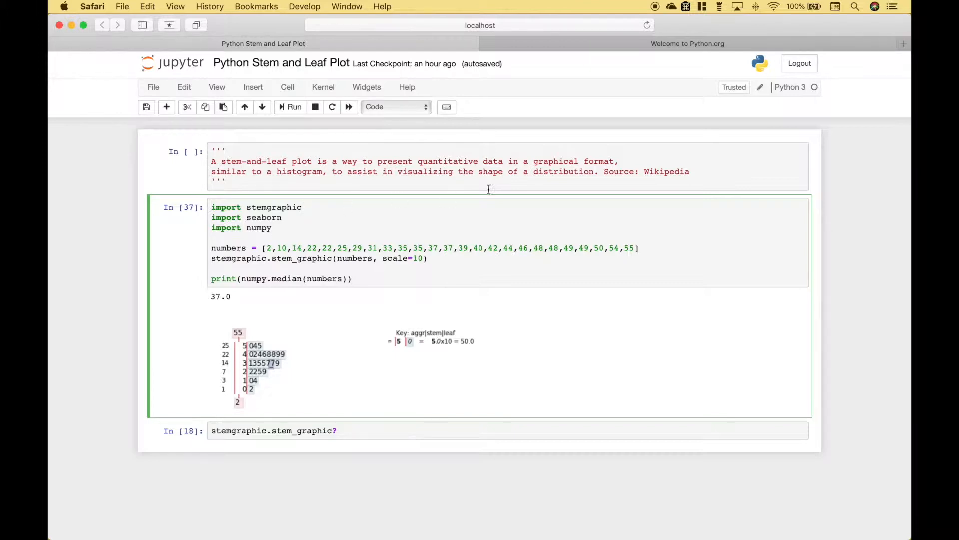
{"action": "left_click", "coordinate": [688, 43]}
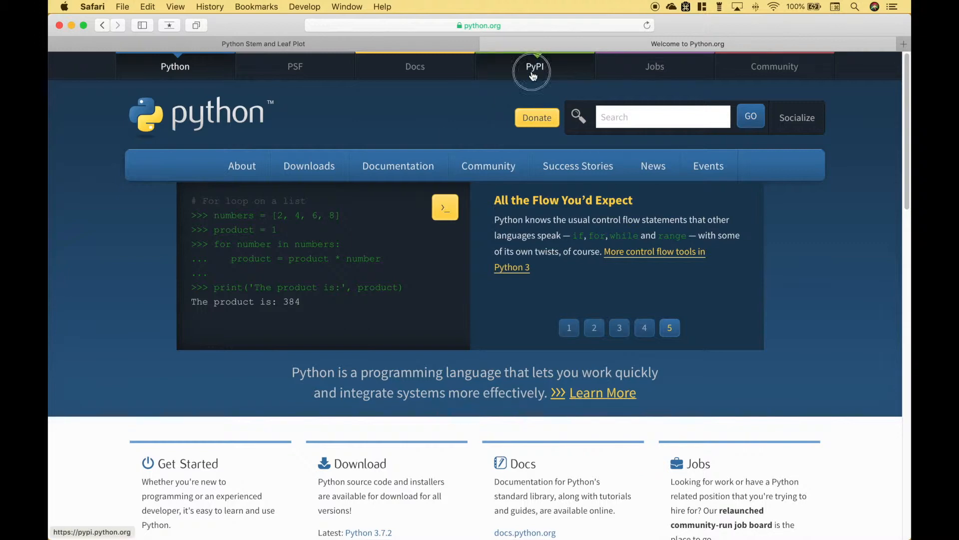
{"action": "left_click", "coordinate": [534, 66]}
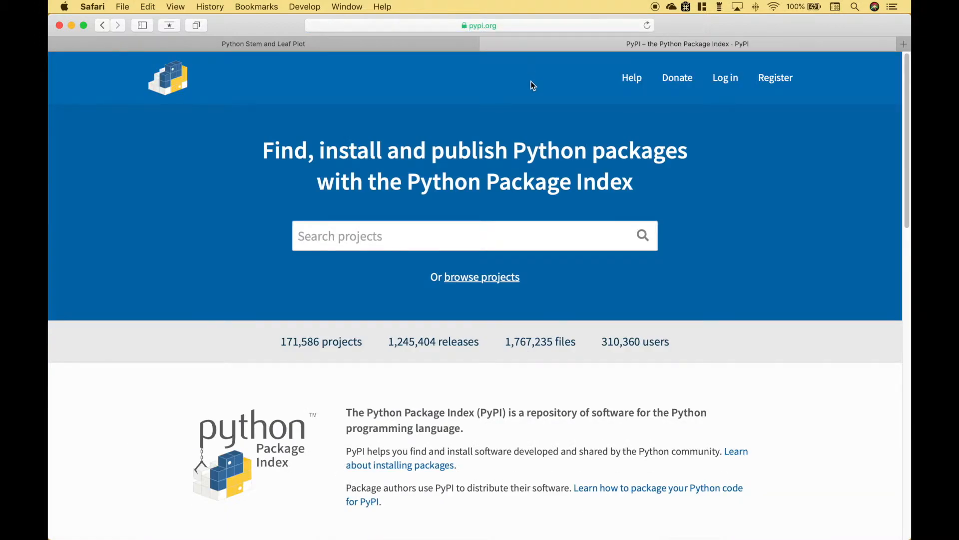
{"action": "type", "text": "stemgrap"}
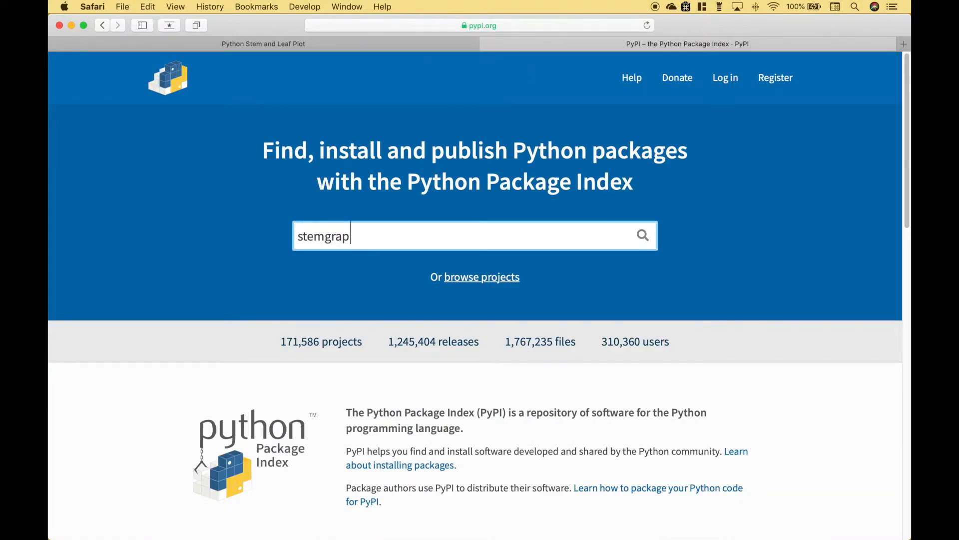
{"action": "type", "text": "hic"}
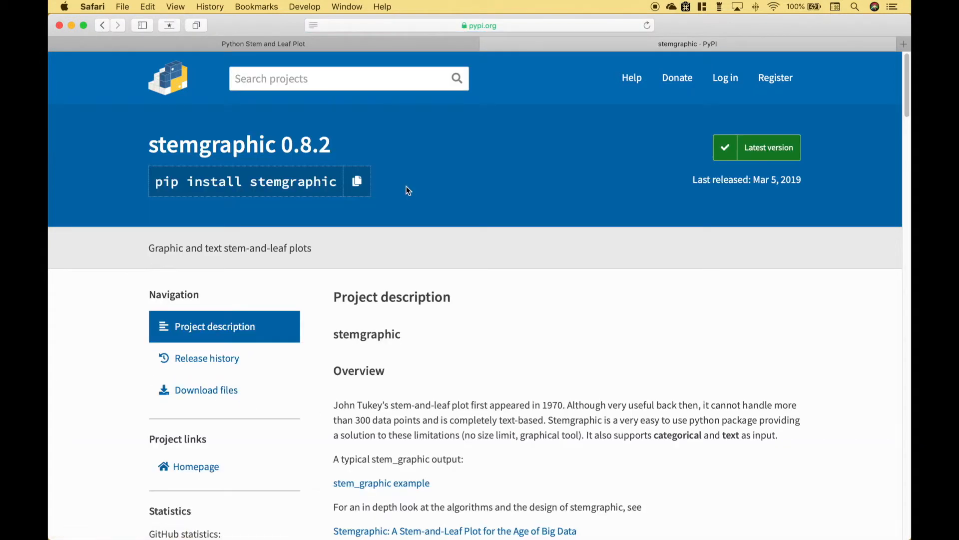
{"action": "mouse_move", "coordinate": [478, 423]}
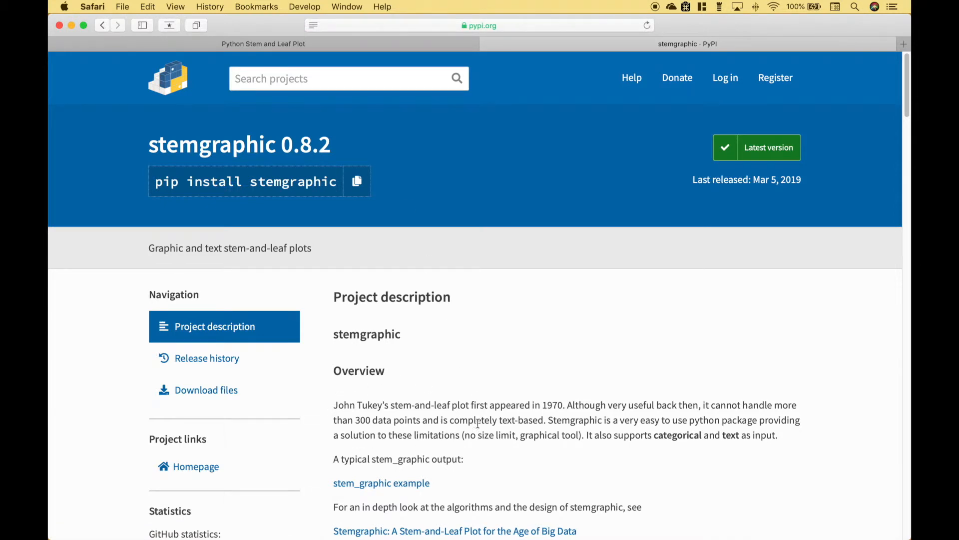
- Read through the stemgraphic description and installation requirements, returning to the top
{"action": "scroll", "scroll_direction": "down", "scroll_amount": 3}
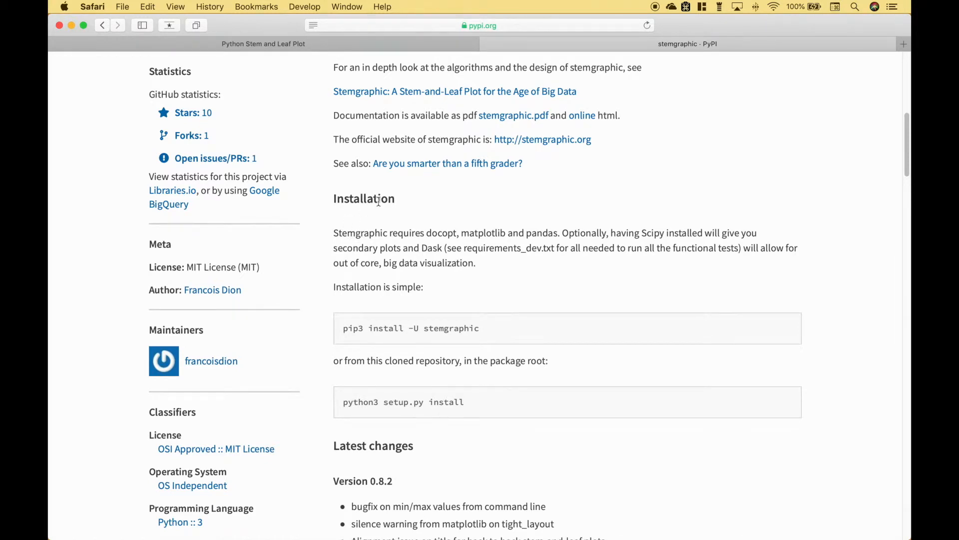
{"action": "scroll", "scroll_direction": "up", "scroll_amount": 3}
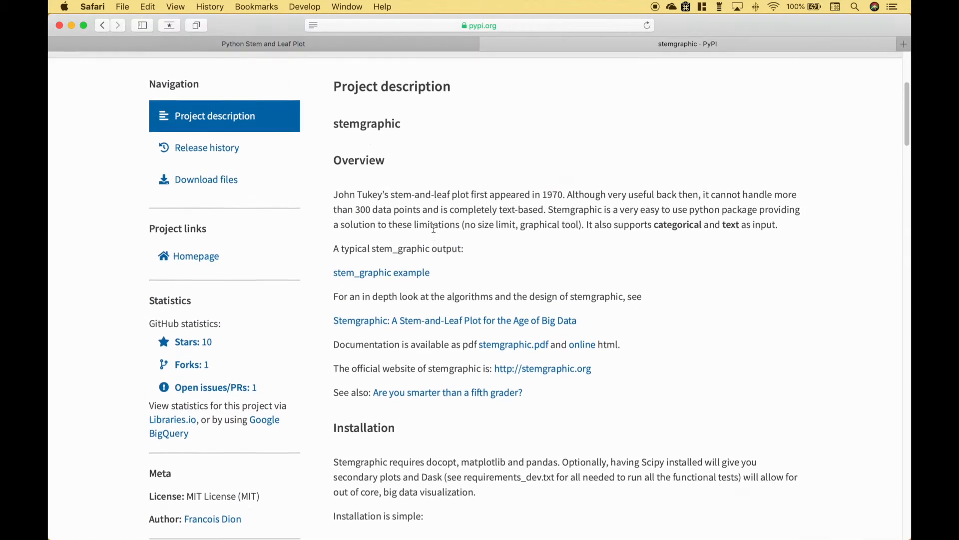
{"action": "scroll", "scroll_direction": "up", "scroll_amount": 3}
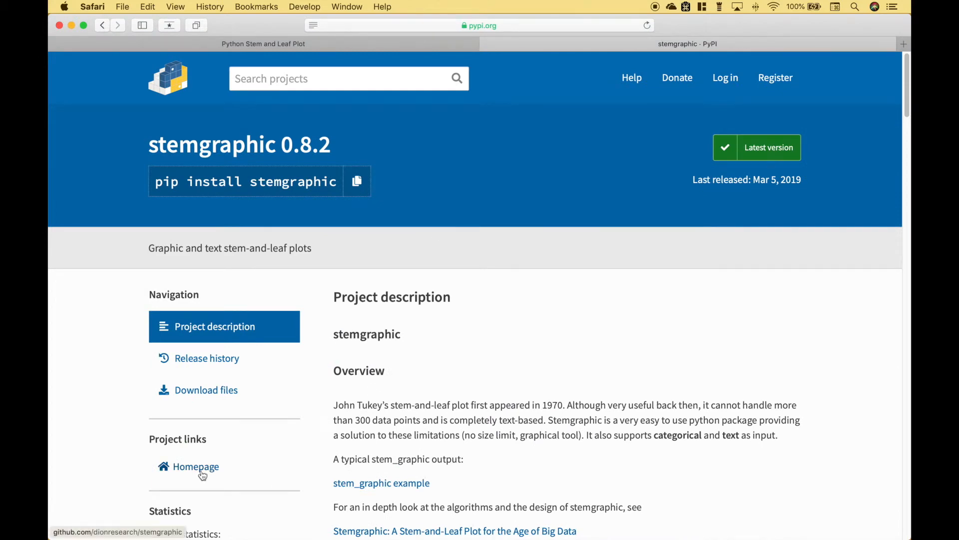
- Follow the Homepage link to the stemgraphic GitHub repository and view its README overview
{"action": "left_click", "coordinate": [195, 467]}
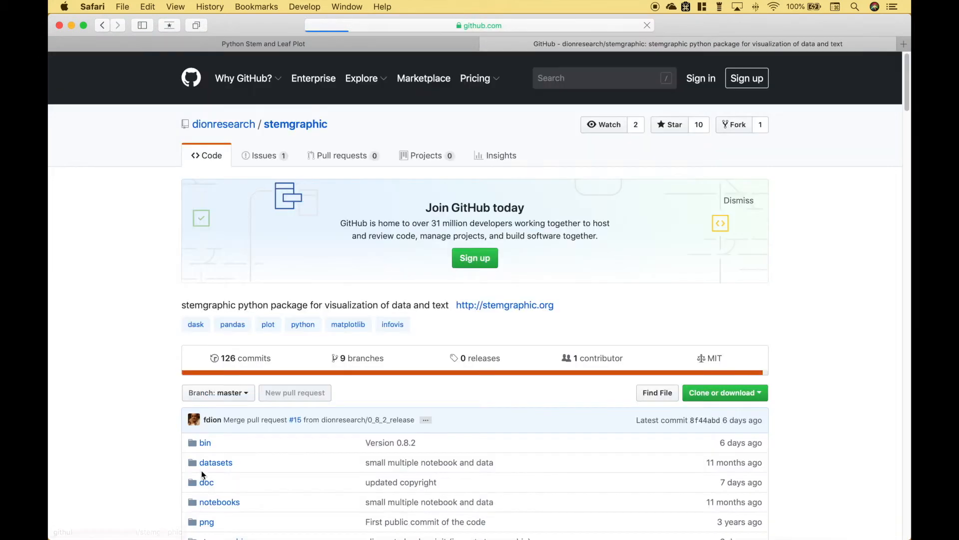
{"action": "scroll", "scroll_direction": "down", "scroll_amount": 3}
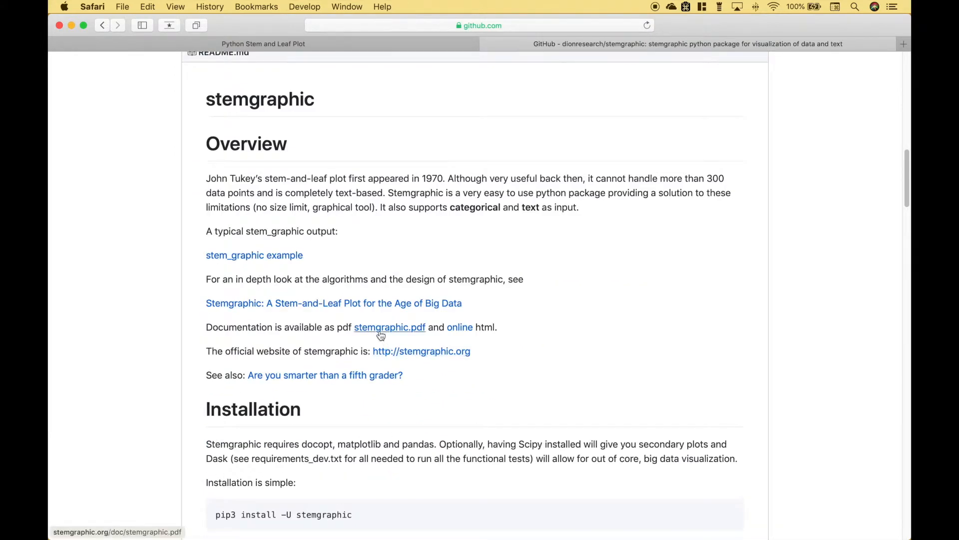
{"action": "mouse_move", "coordinate": [460, 331]}
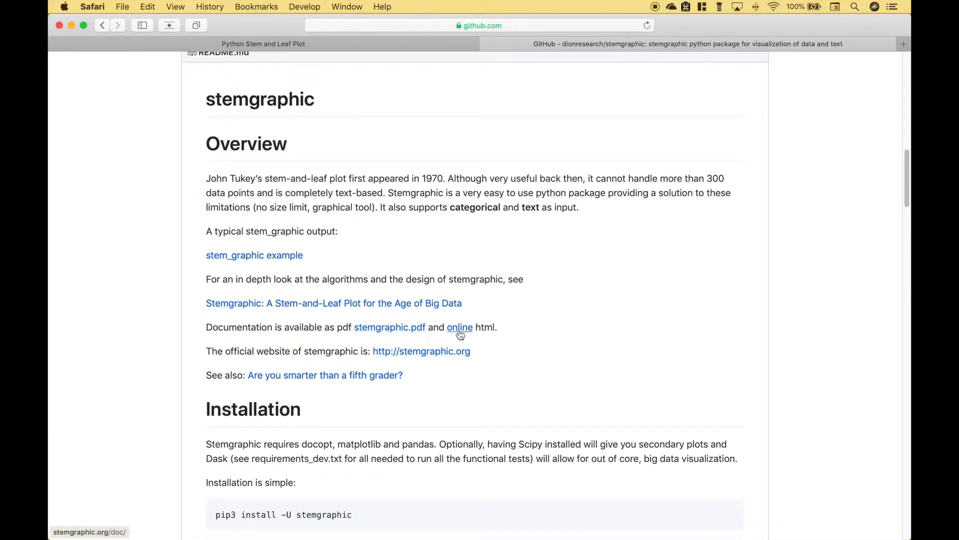
- Follow the README's 'online' documentation link to the stemgraphic docs welcome page
{"action": "left_click", "coordinate": [460, 327]}
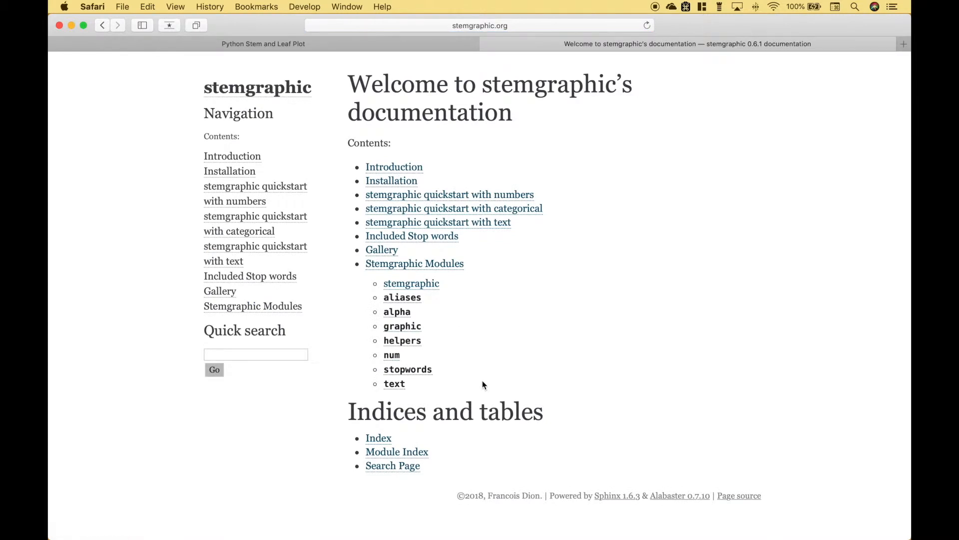
{"action": "mouse_move", "coordinate": [401, 326]}
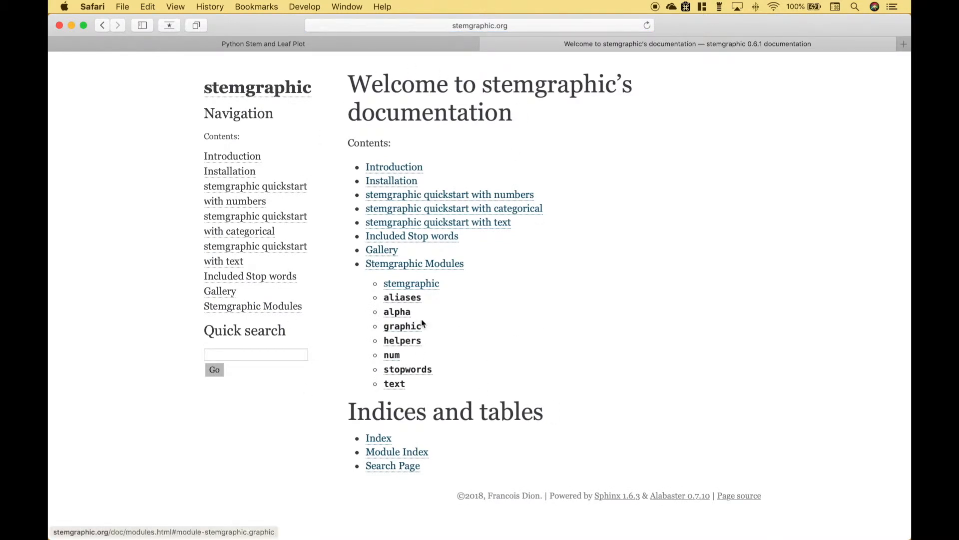
{"action": "mouse_move", "coordinate": [479, 349]}
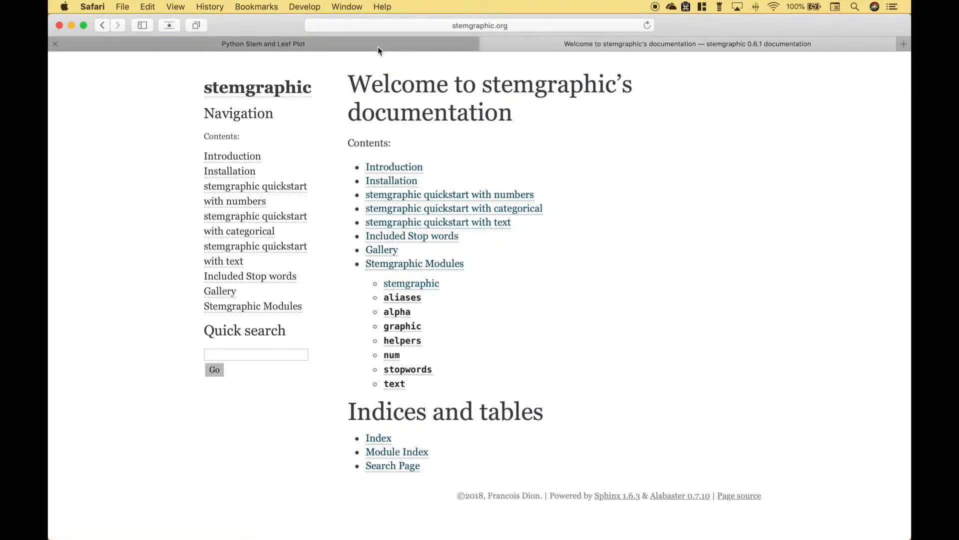
- Return to the notebook and review the stemgraphic import, number list and stem_graphic scale argument
{"action": "left_click", "coordinate": [263, 43]}
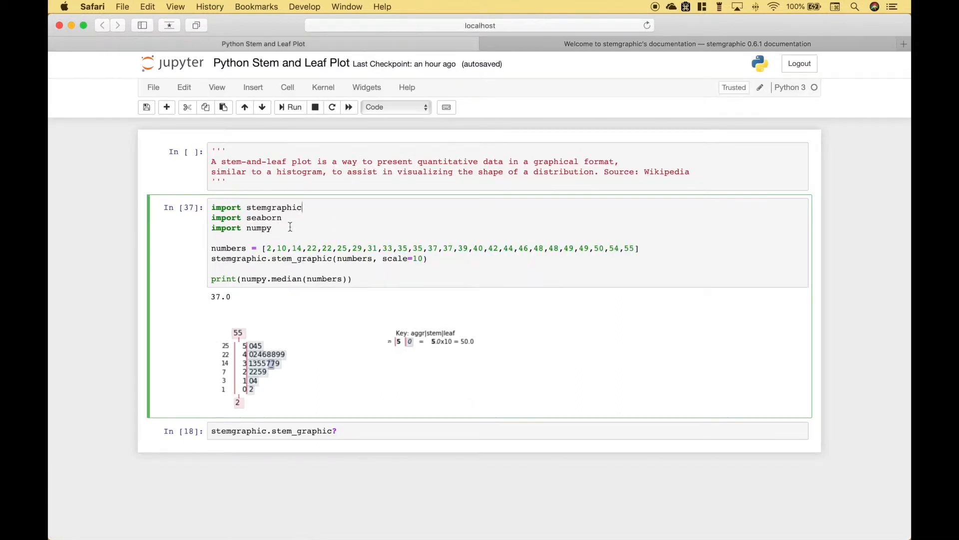
{"action": "left_click_drag", "start_coordinate": [211, 207], "coordinate": [272, 228]}
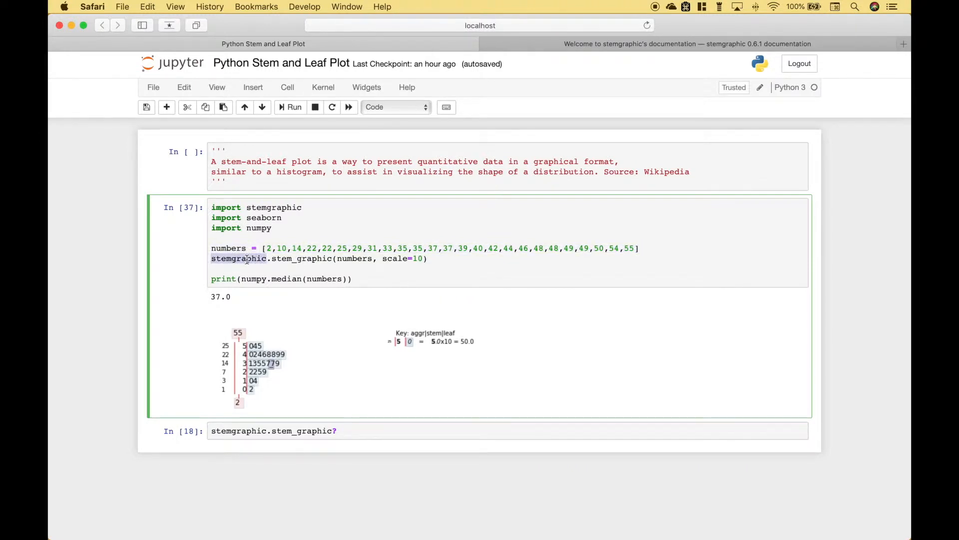
{"action": "double_click", "coordinate": [299, 258]}
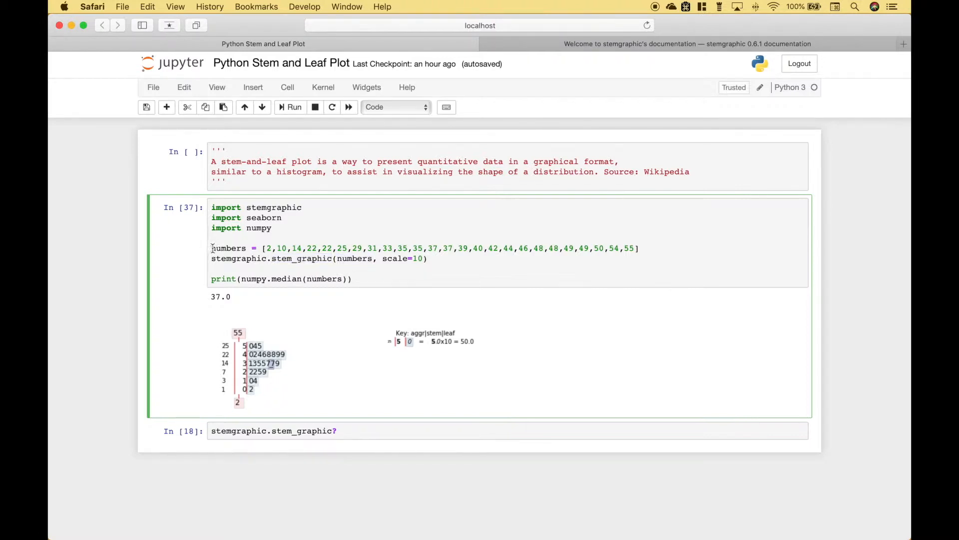
{"action": "double_click", "coordinate": [394, 258]}
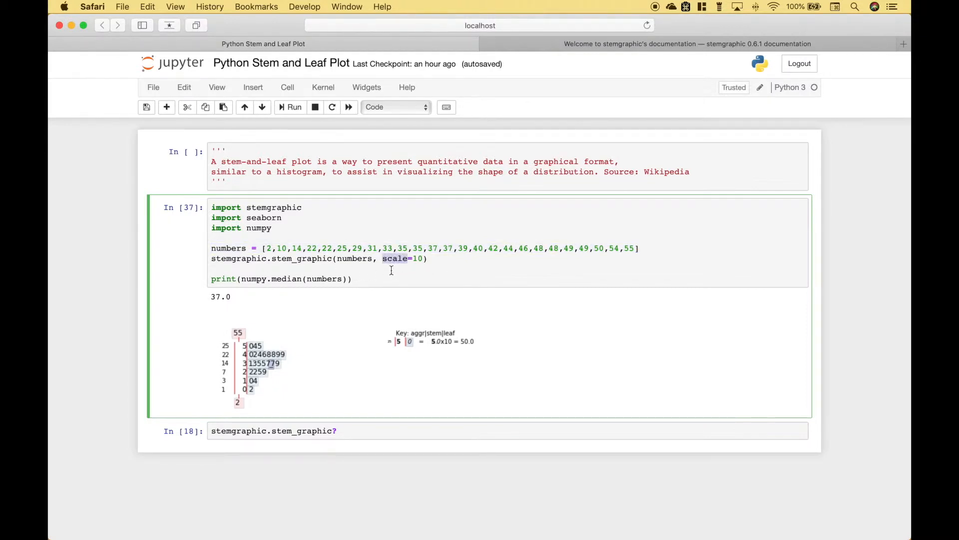
{"action": "mouse_move", "coordinate": [422, 268]}
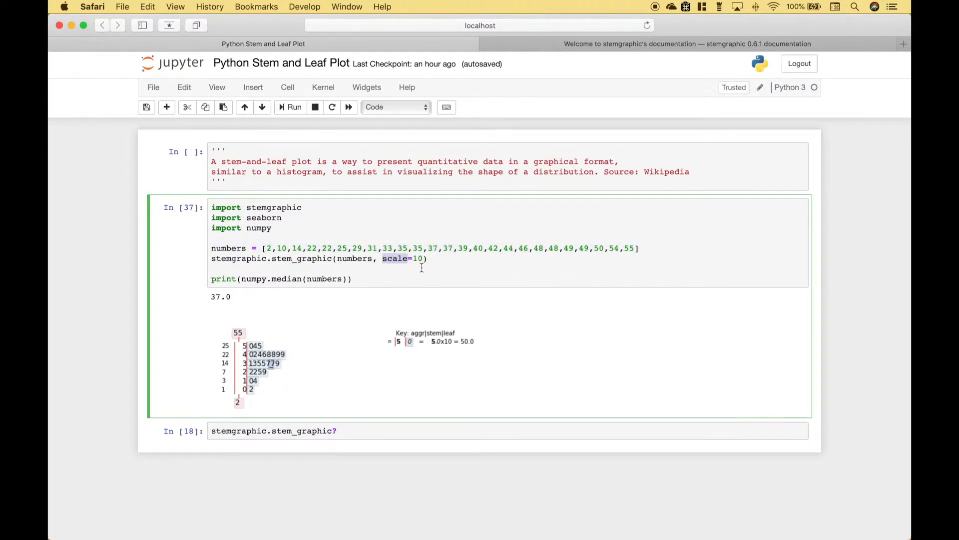
{"action": "mouse_move", "coordinate": [404, 298]}
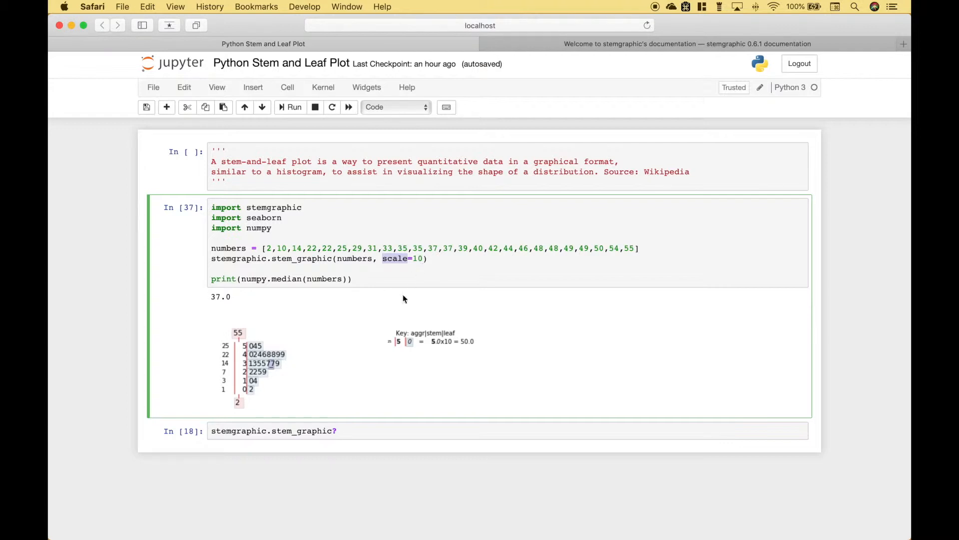
{"action": "mouse_move", "coordinate": [407, 356]}
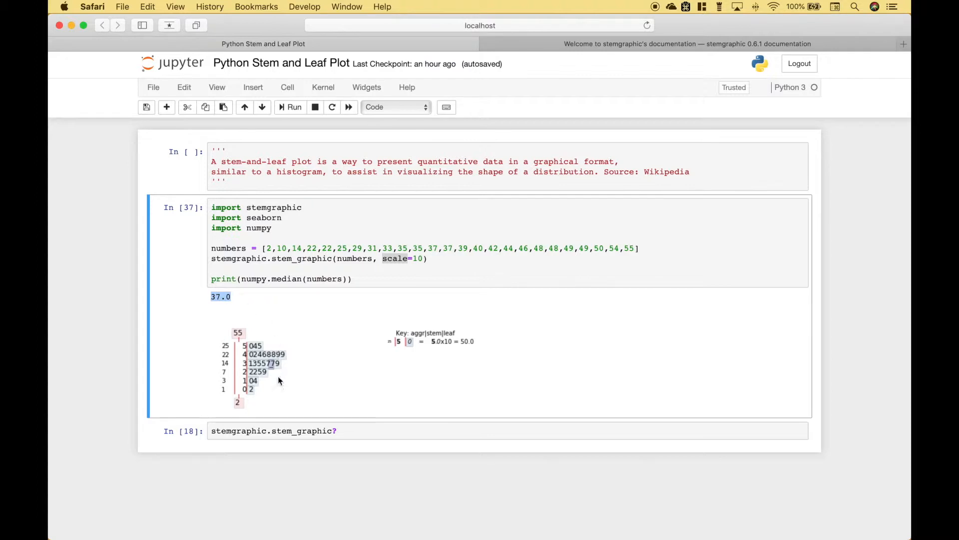
{"action": "mouse_move", "coordinate": [214, 315]}
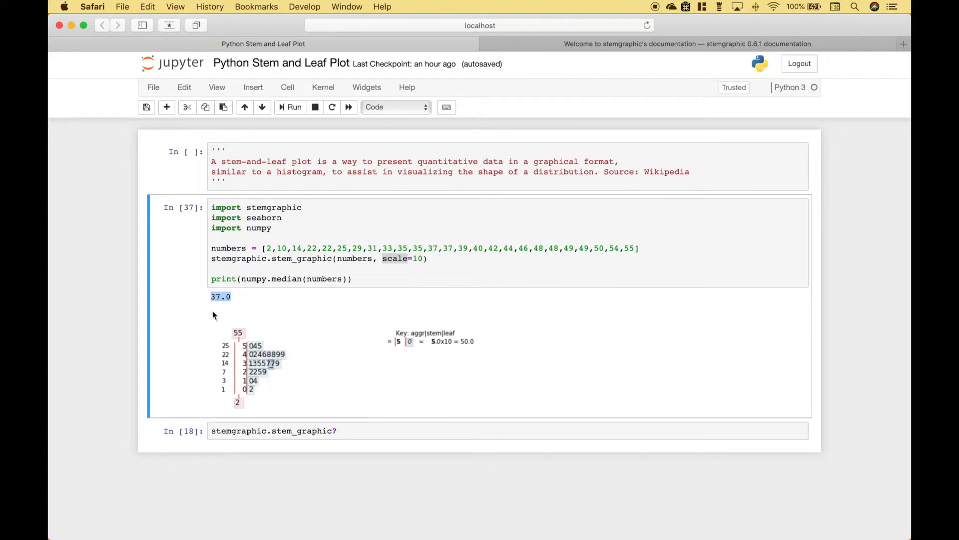
{"action": "mouse_move", "coordinate": [271, 373]}
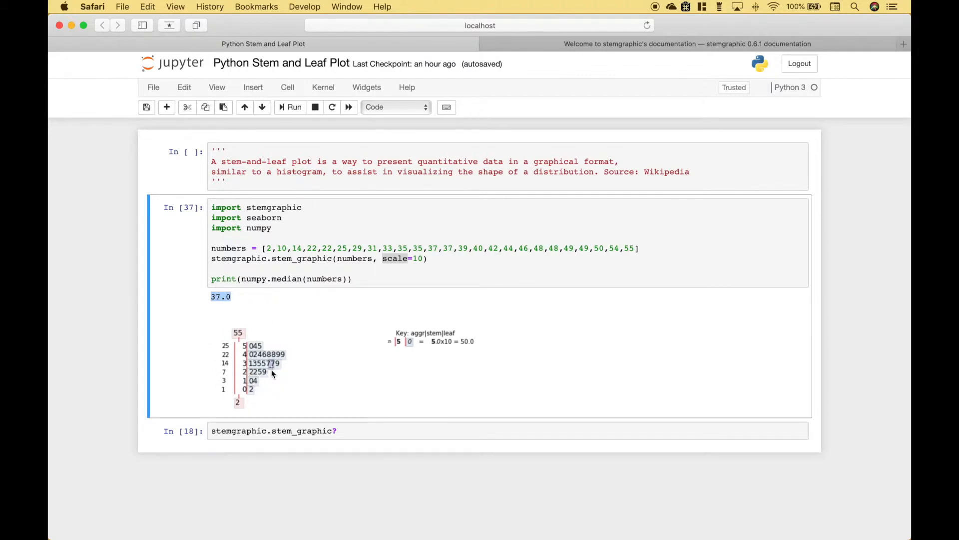
{"action": "mouse_move", "coordinate": [267, 374]}
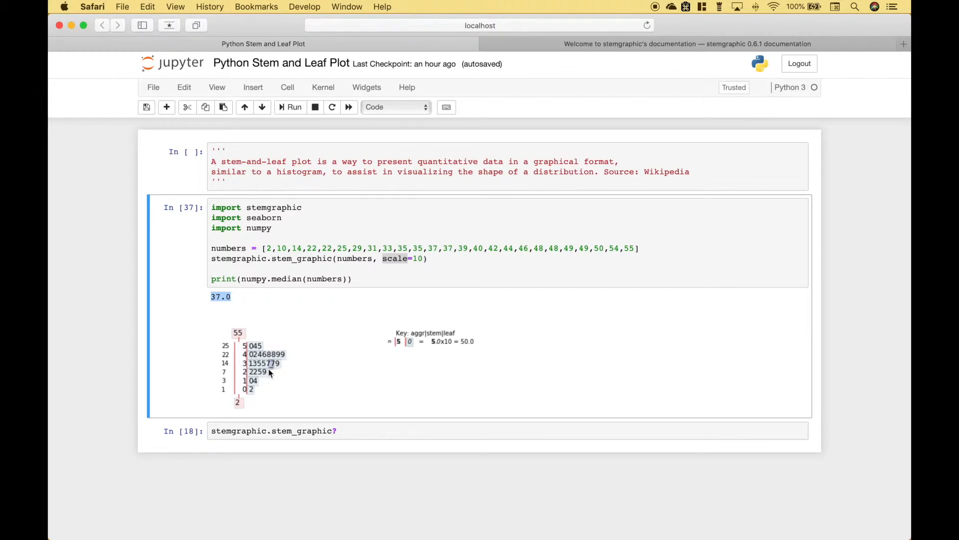
{"action": "mouse_move", "coordinate": [274, 375]}
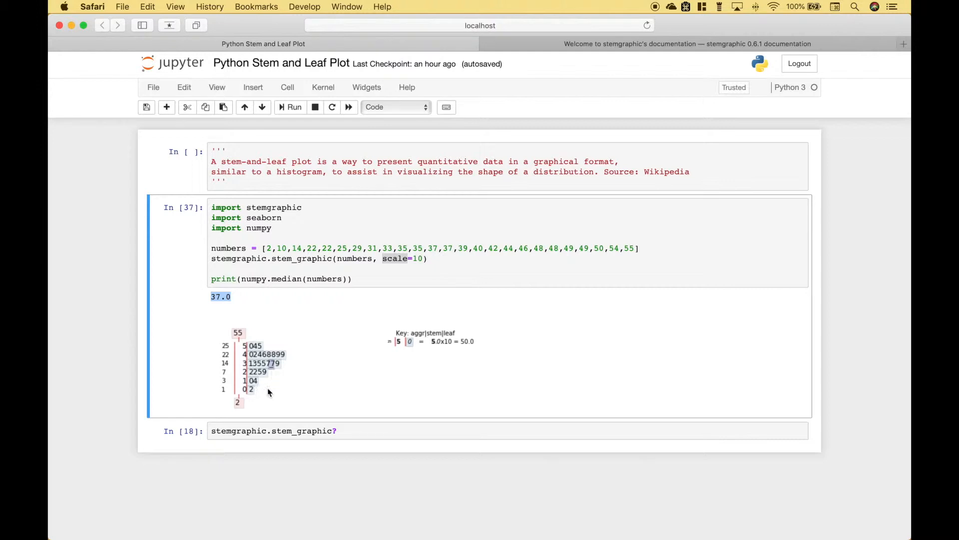
{"action": "mouse_move", "coordinate": [257, 340]}
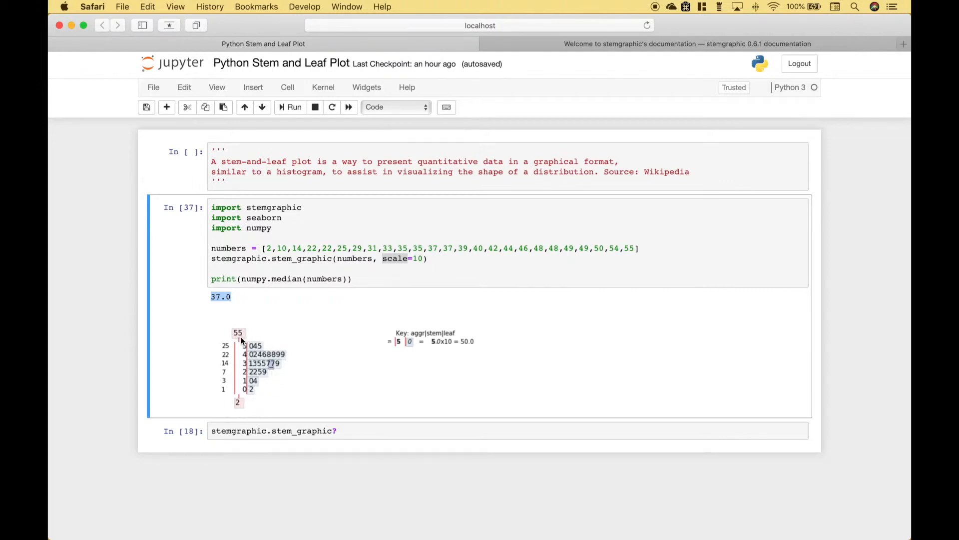
{"action": "mouse_move", "coordinate": [228, 368]}
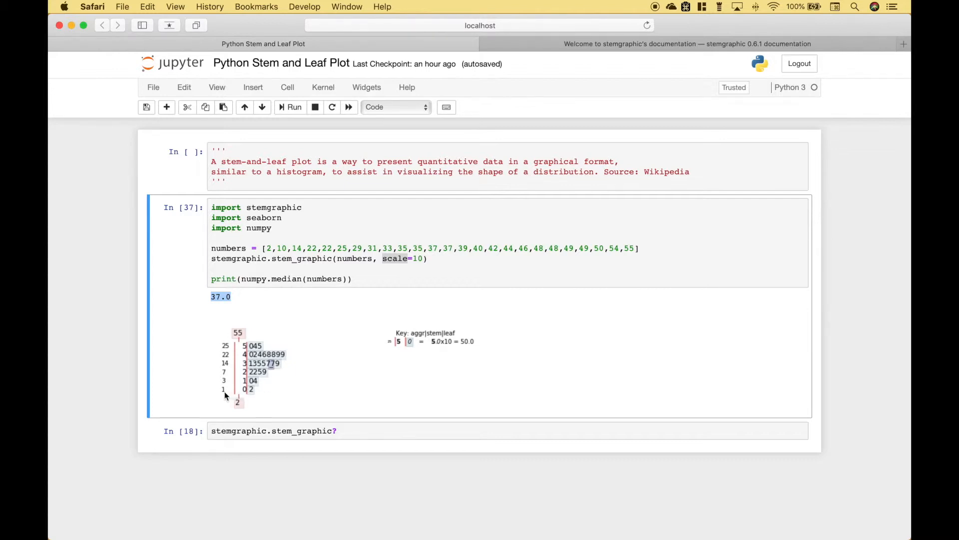
{"action": "mouse_move", "coordinate": [247, 397]}
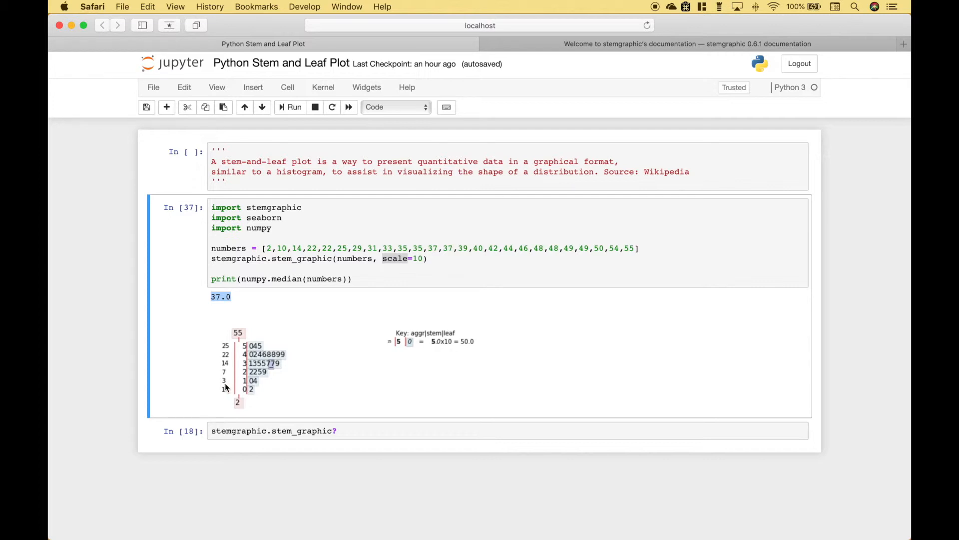
{"action": "mouse_move", "coordinate": [246, 380]}
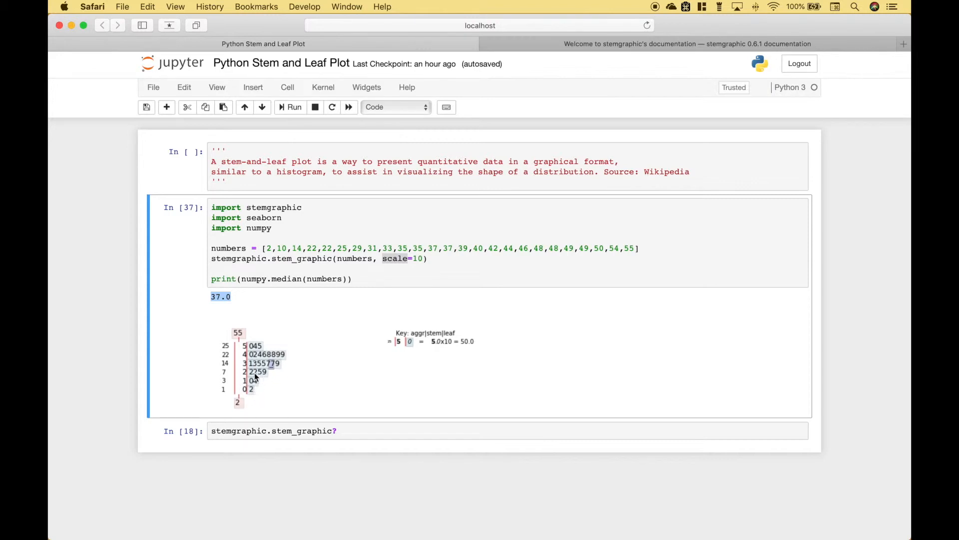
{"action": "mouse_move", "coordinate": [222, 347]}
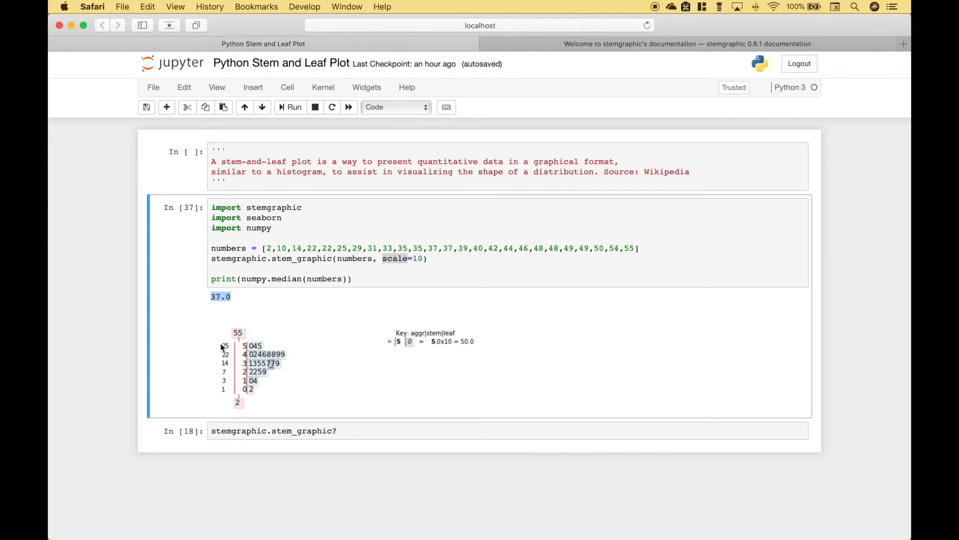
{"action": "mouse_move", "coordinate": [246, 342]}
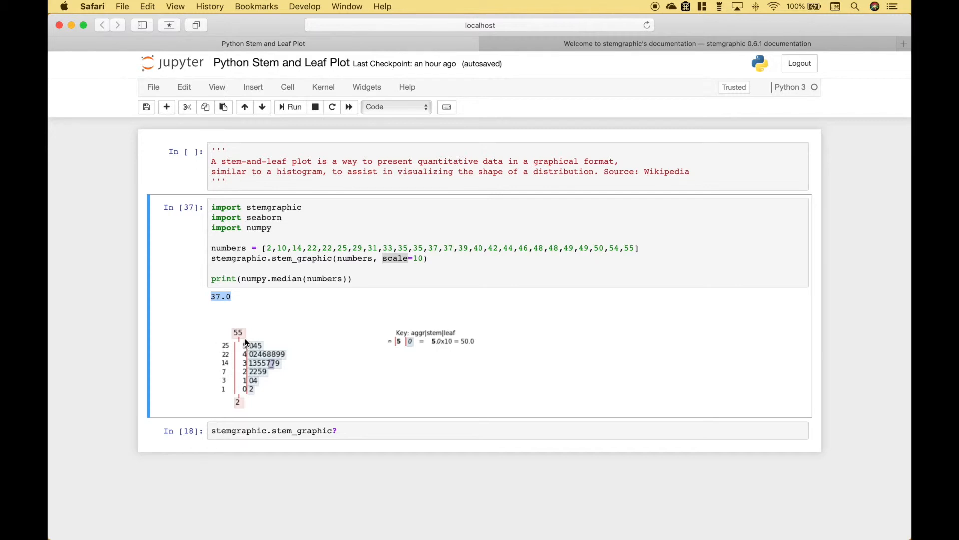
{"action": "mouse_move", "coordinate": [243, 397]}
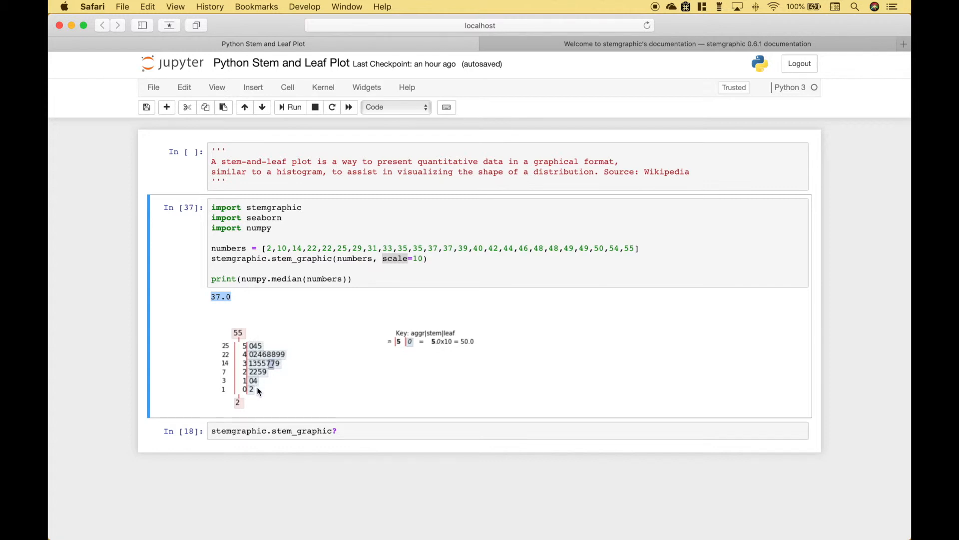
- Run the stemgraphic.stem_graphic? cell to show the function's signature and parameter docstring
{"action": "left_click", "coordinate": [338, 431]}
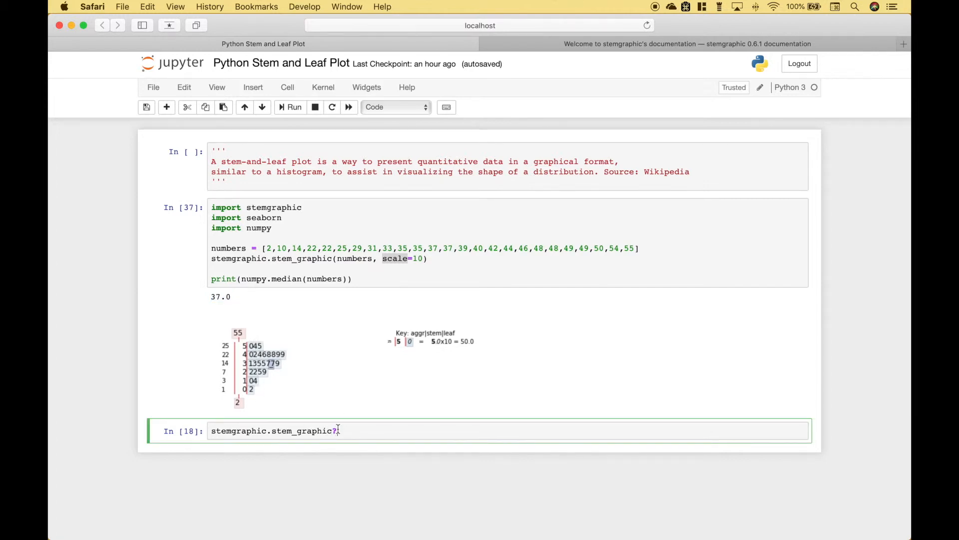
{"action": "left_click", "coordinate": [421, 258]}
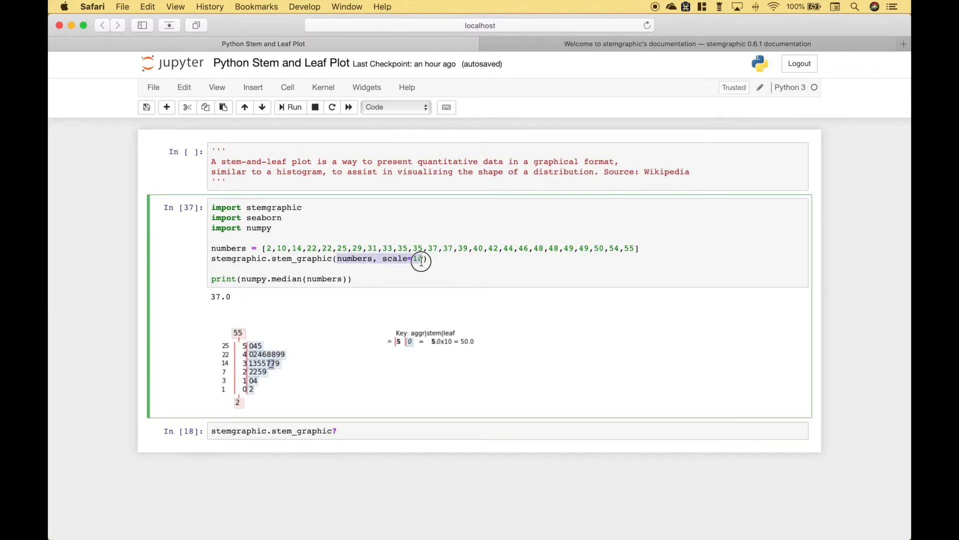
{"action": "left_click", "coordinate": [274, 429]}
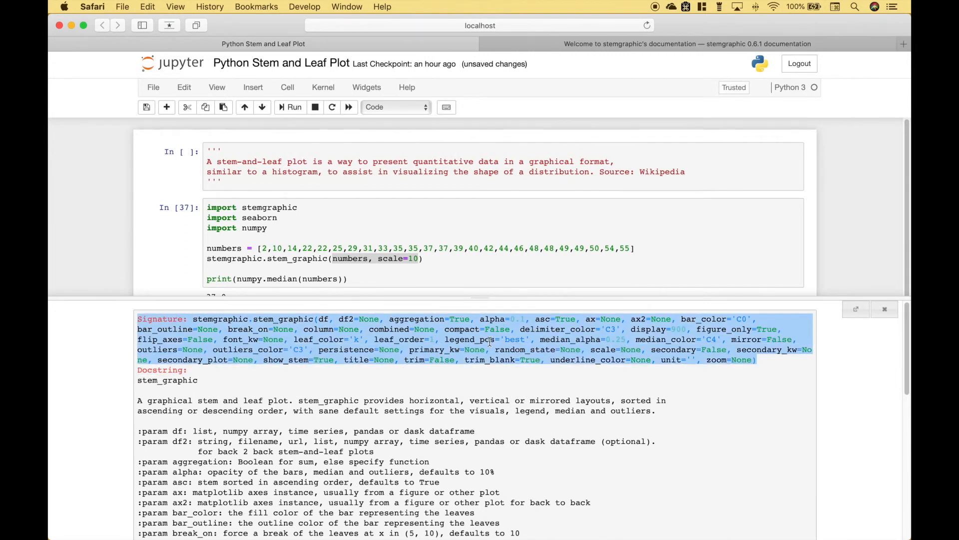
{"action": "mouse_move", "coordinate": [280, 430]}
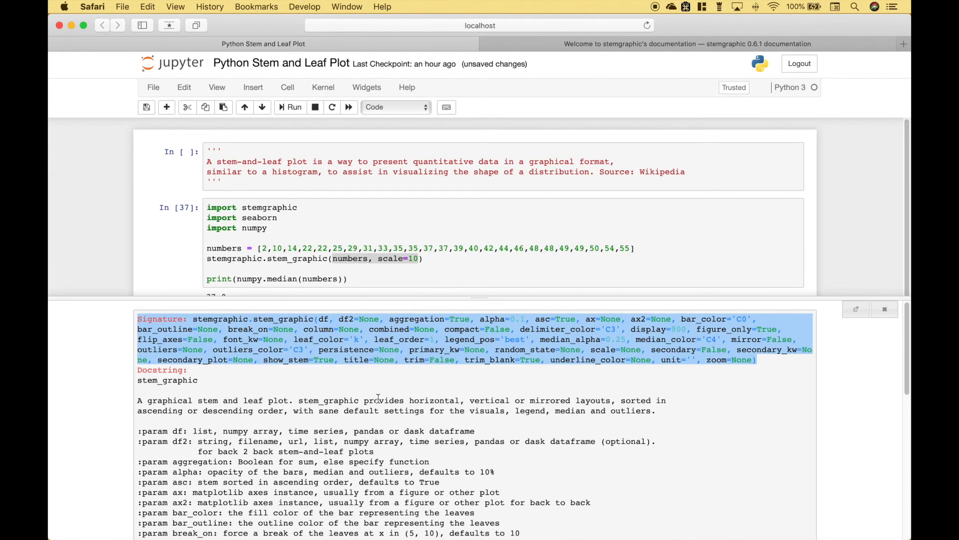
{"action": "mouse_move", "coordinate": [291, 462]}
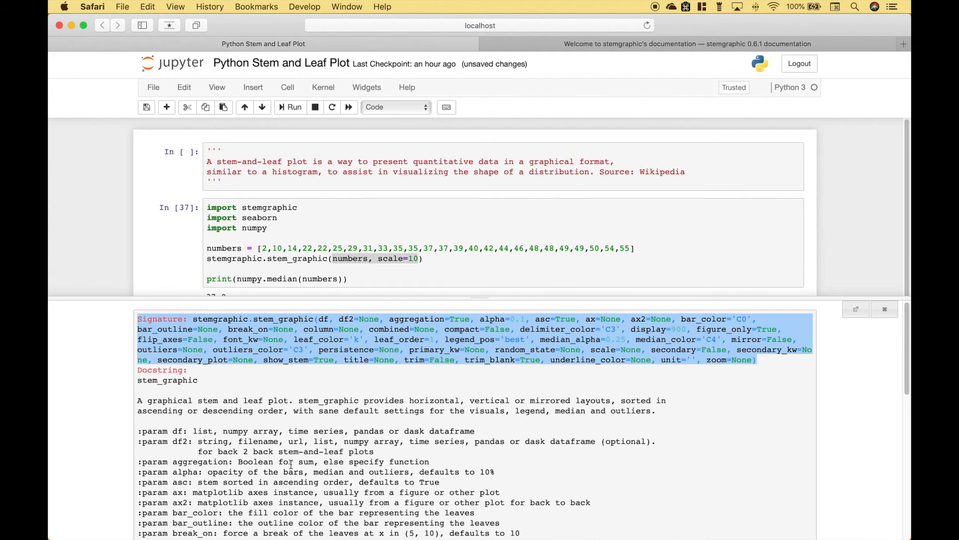